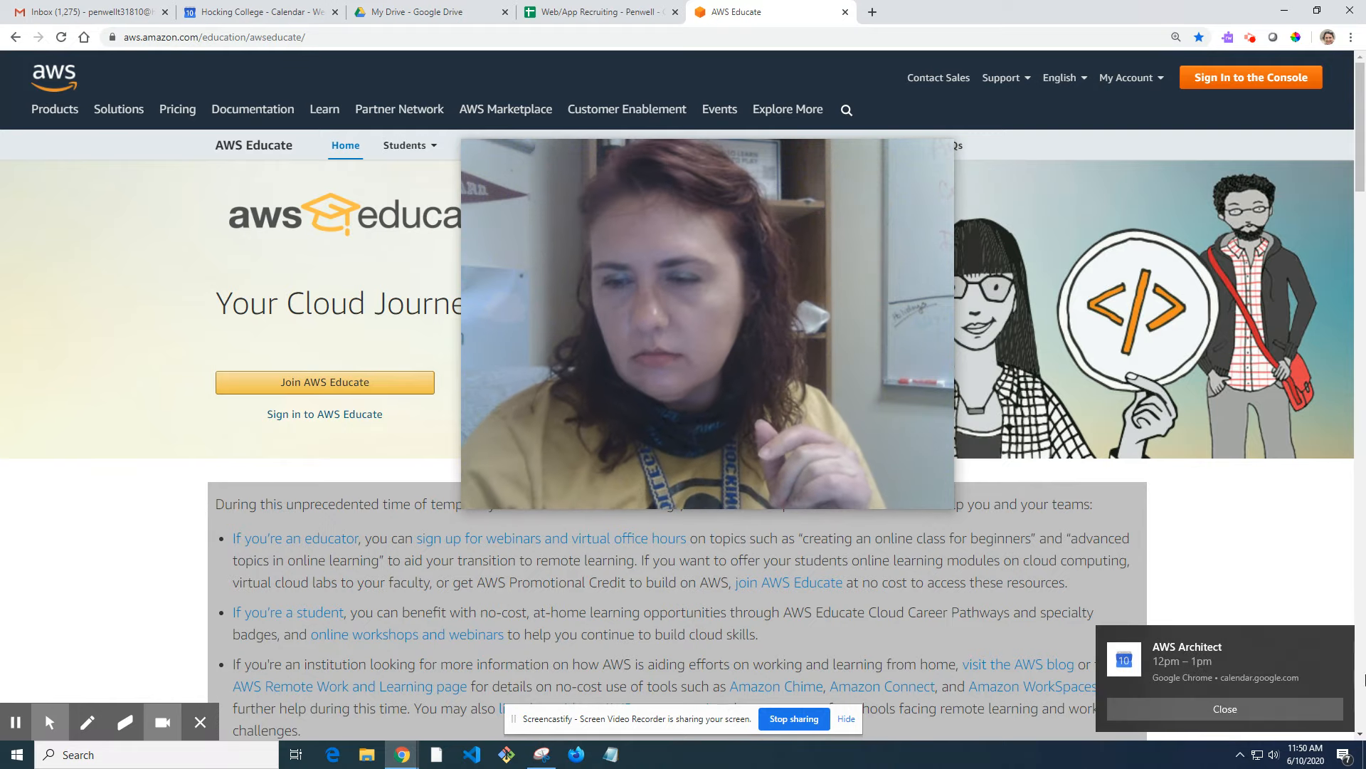
Dismiss the calendar reminder and choose Join AWS Educate on the home page
{"action": "left_click", "coordinate": [1223, 708]}
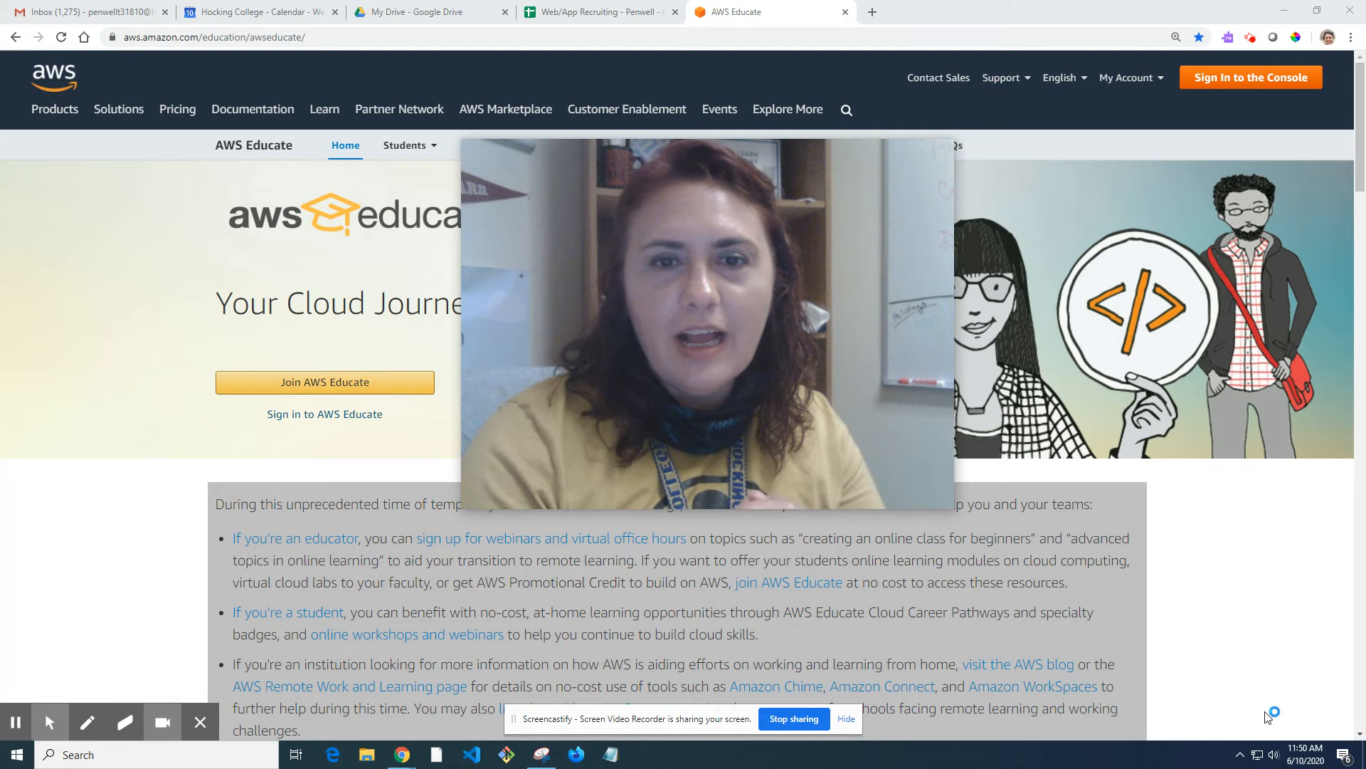
{"action": "mouse_move", "coordinate": [538, 553]}
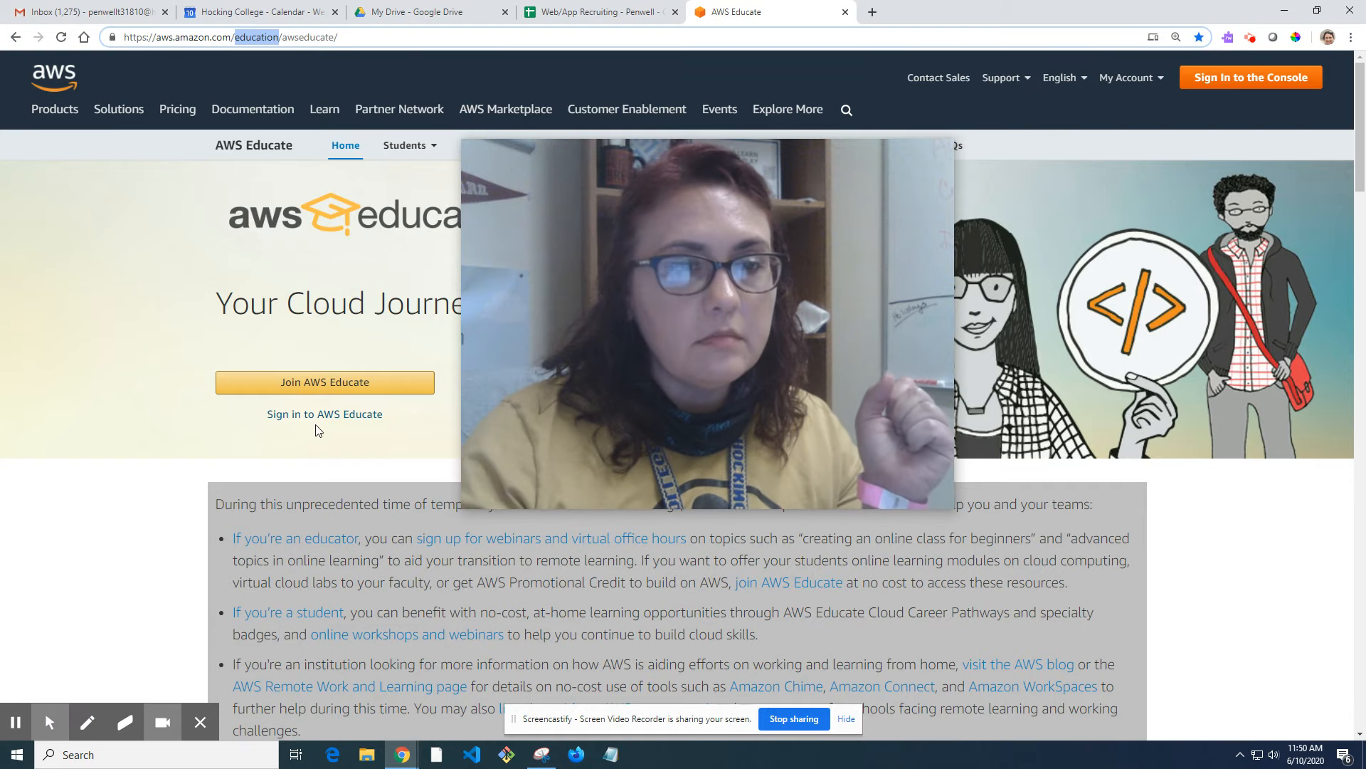
{"action": "mouse_move", "coordinate": [325, 414]}
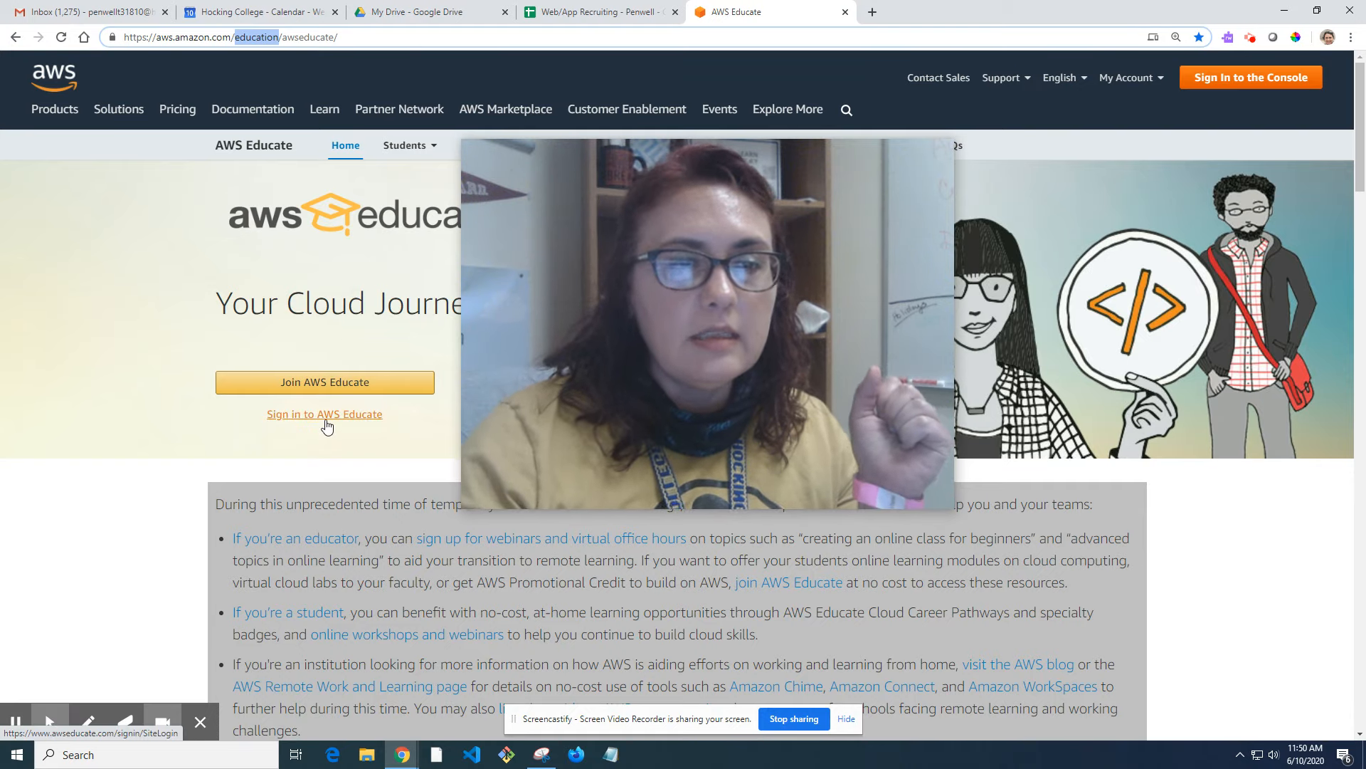
{"action": "left_click", "coordinate": [324, 382]}
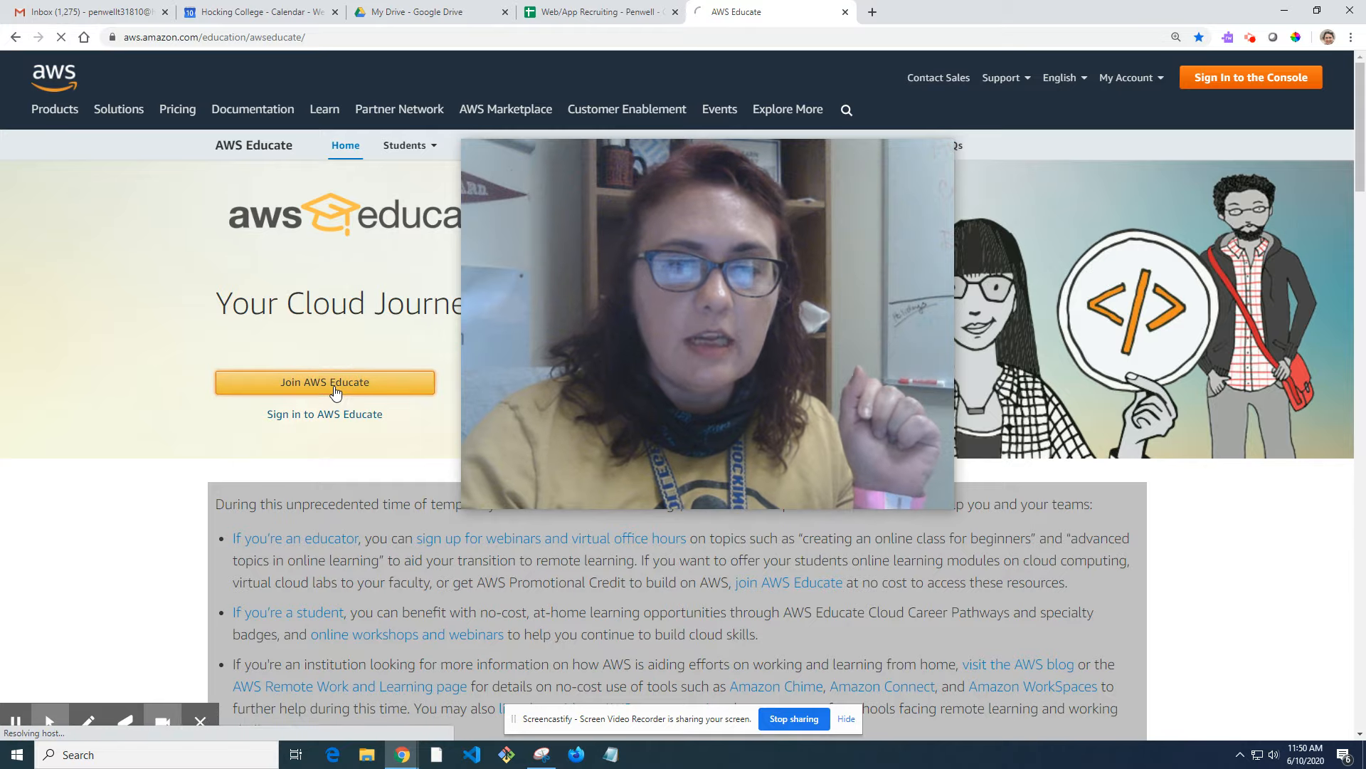
Apply as a Student and enter the school name 'Hocking' with United States as country
{"action": "left_click", "coordinate": [324, 382]}
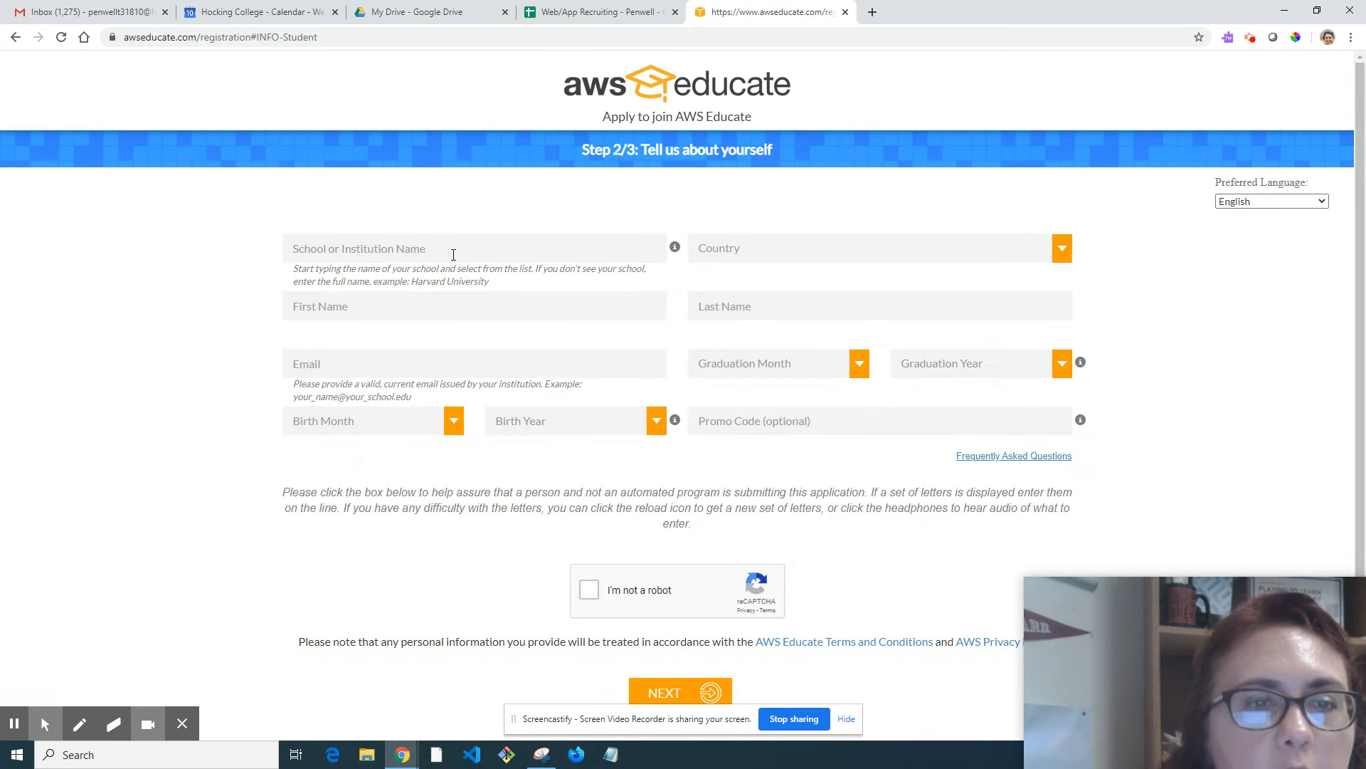
{"action": "left_click", "coordinate": [474, 248]}
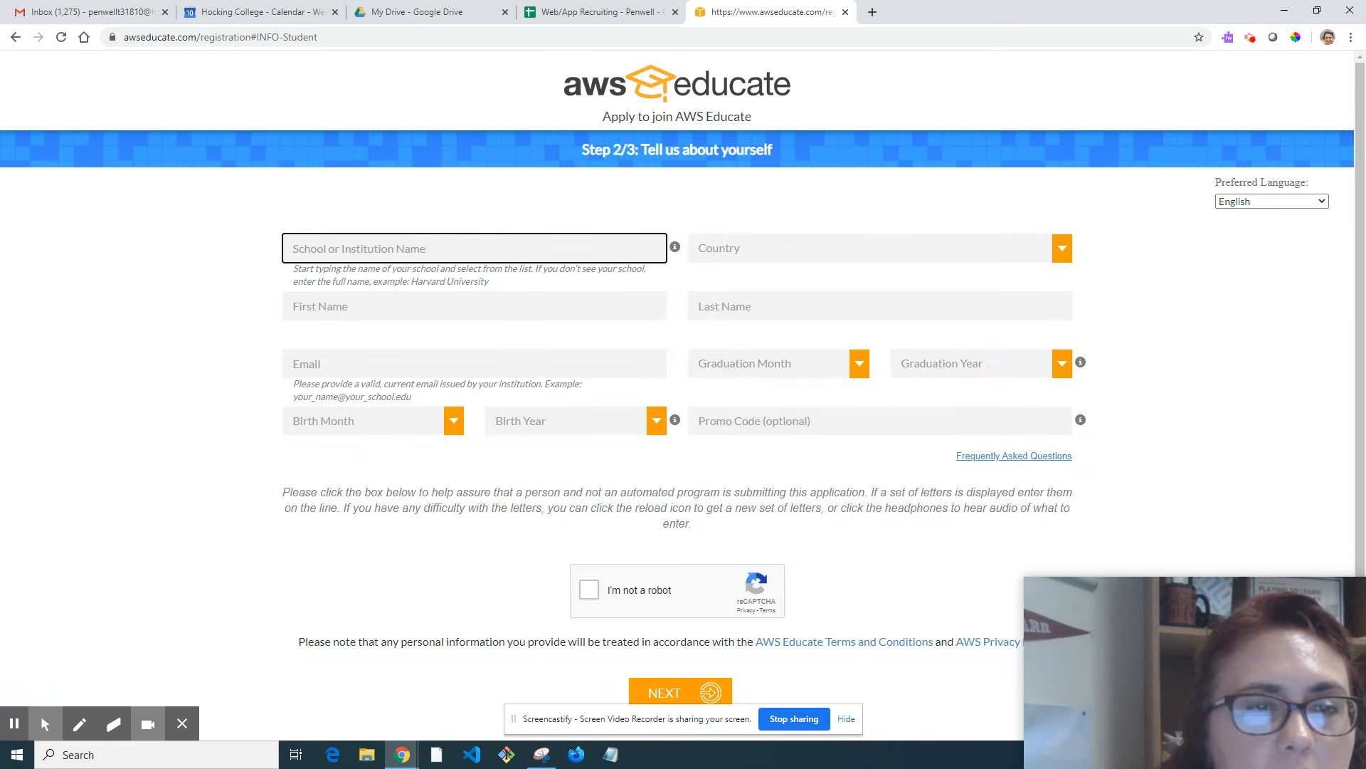
{"action": "left_click", "coordinate": [680, 692]}
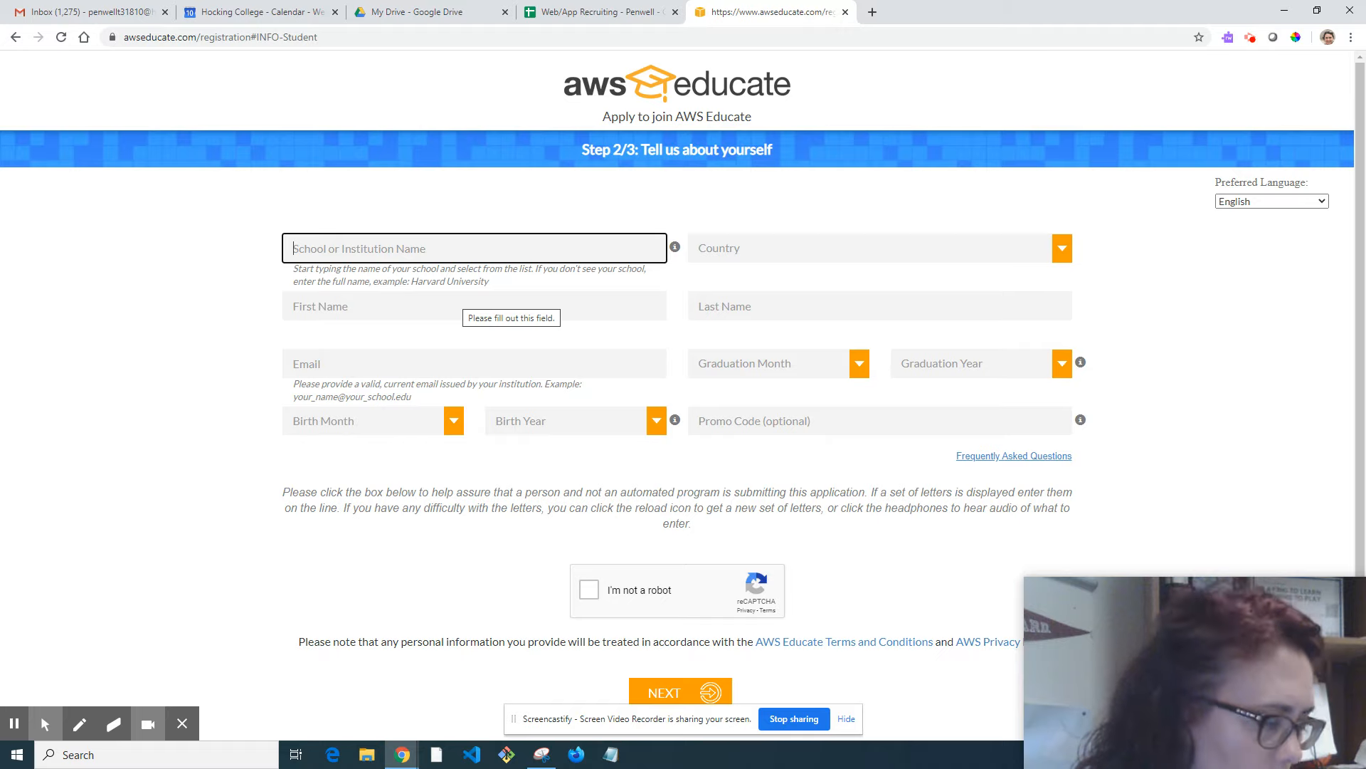
{"action": "type", "text": "Hocking College"}
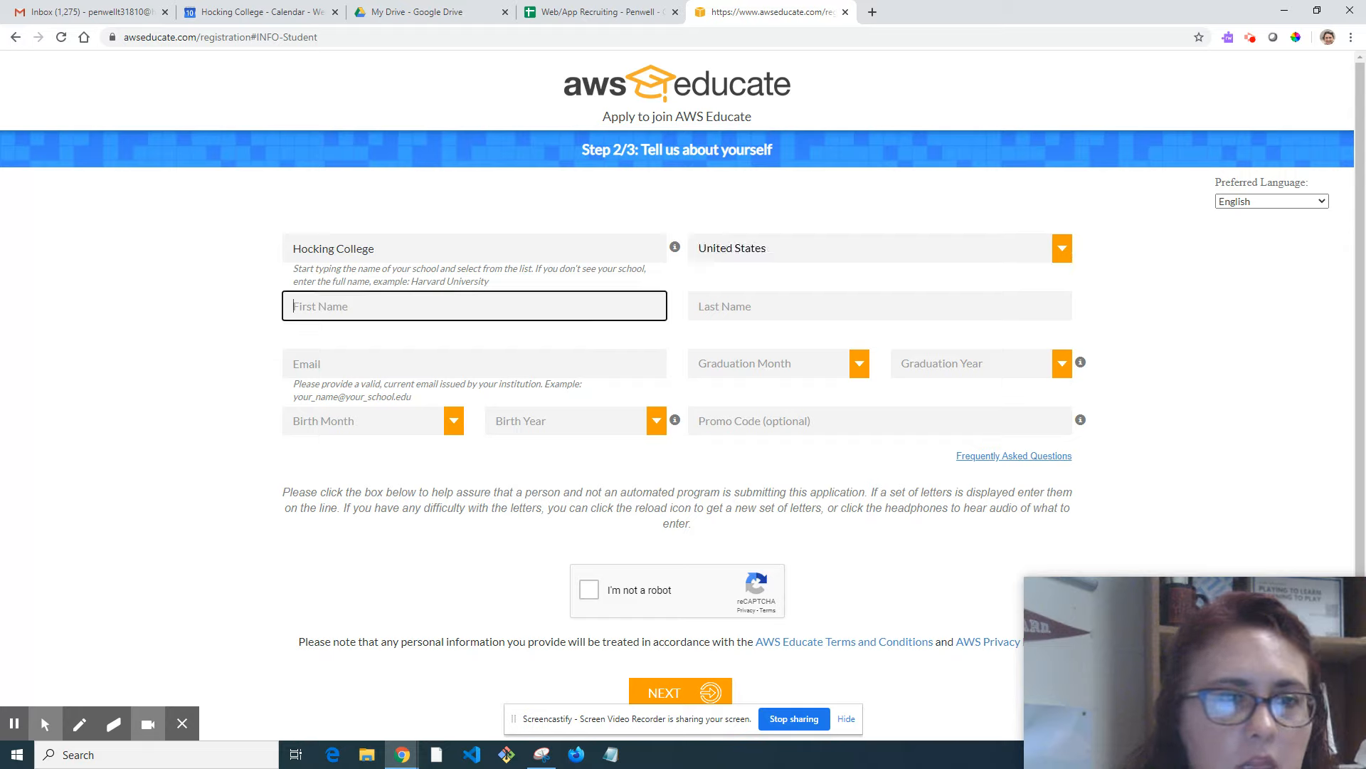
{"action": "type", "text": "Sloan"}
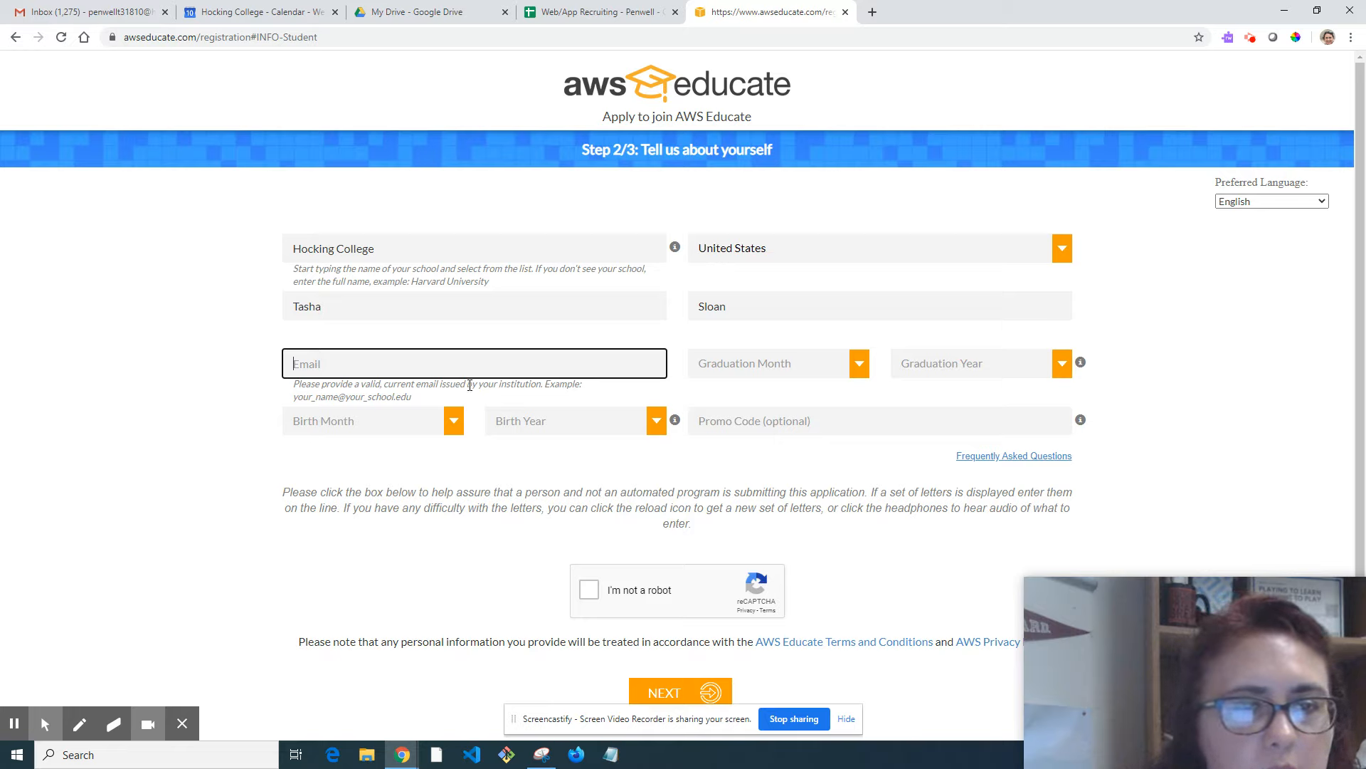
{"action": "mouse_move", "coordinate": [421, 397]}
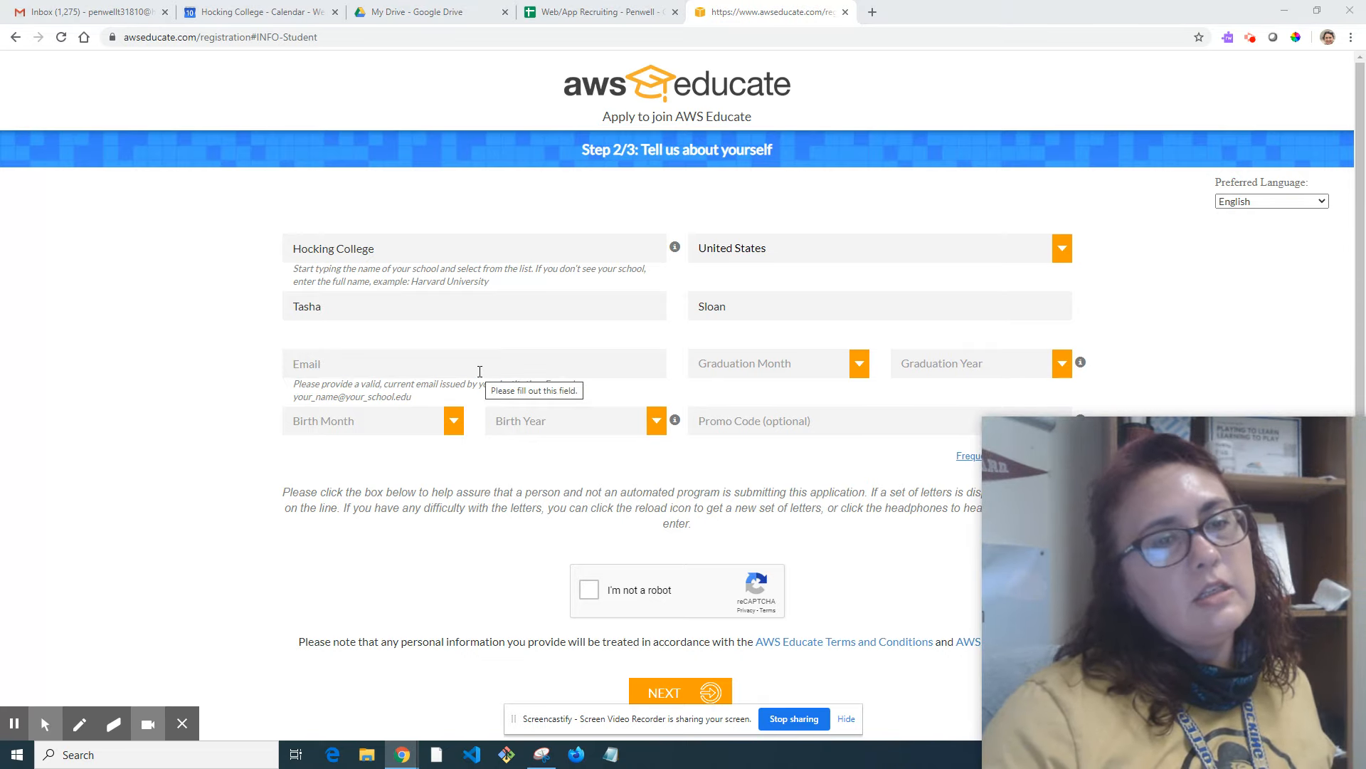
{"action": "left_click", "coordinate": [474, 363]}
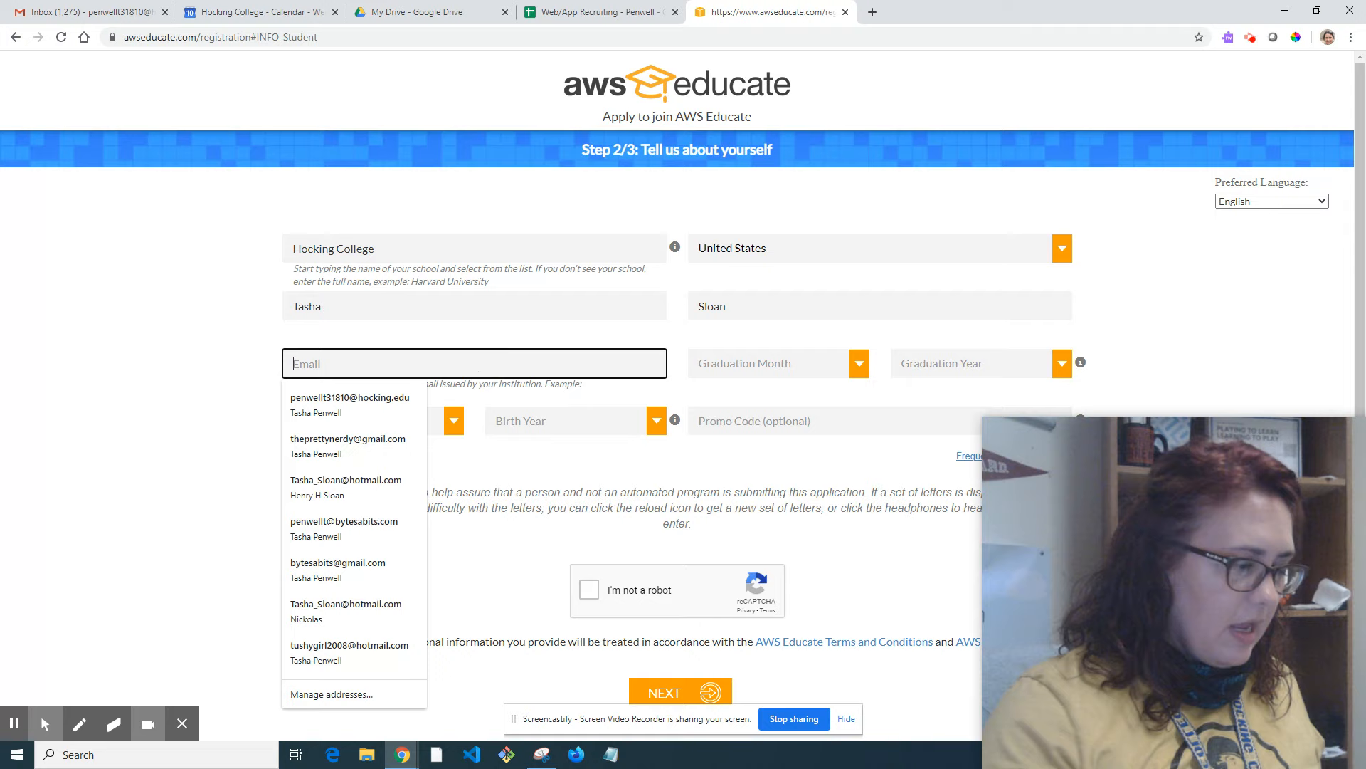
{"action": "type", "text": "penwellt"}
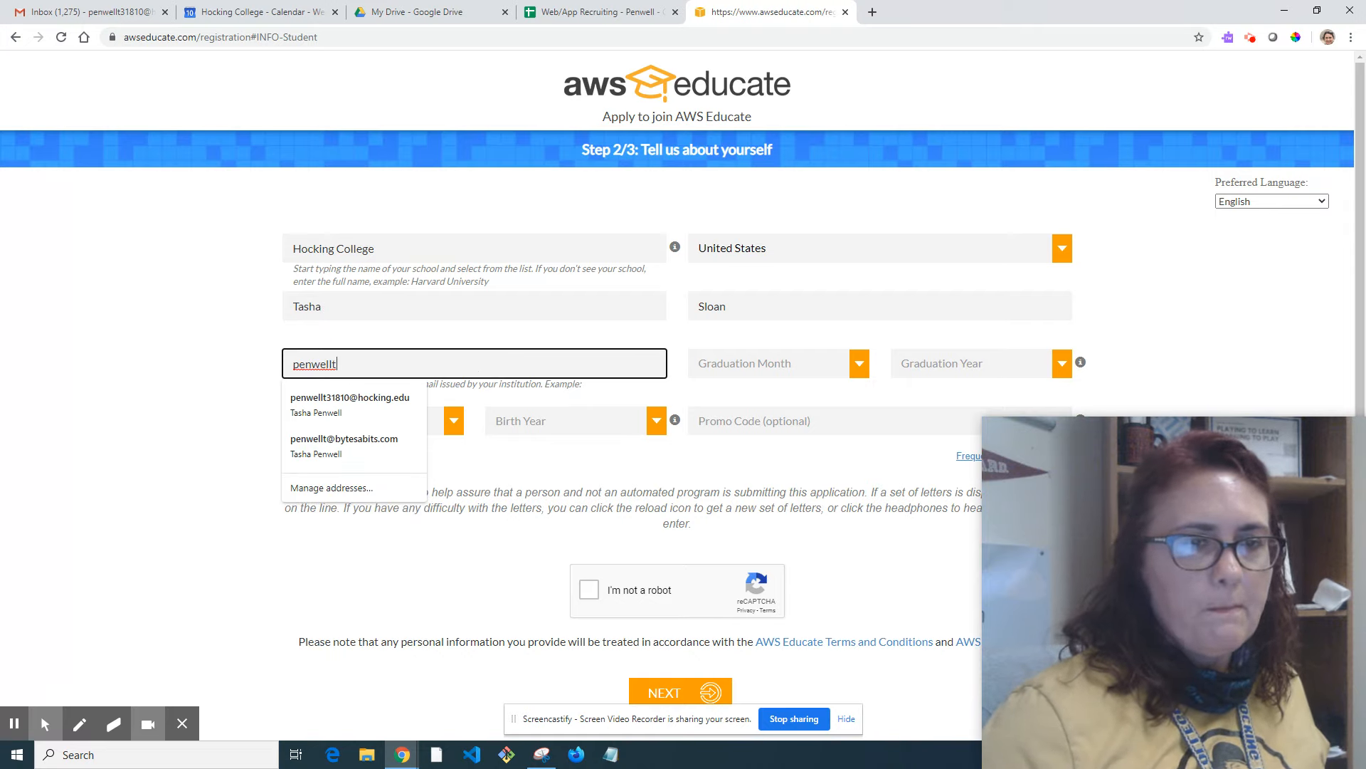
{"action": "left_click", "coordinate": [350, 402]}
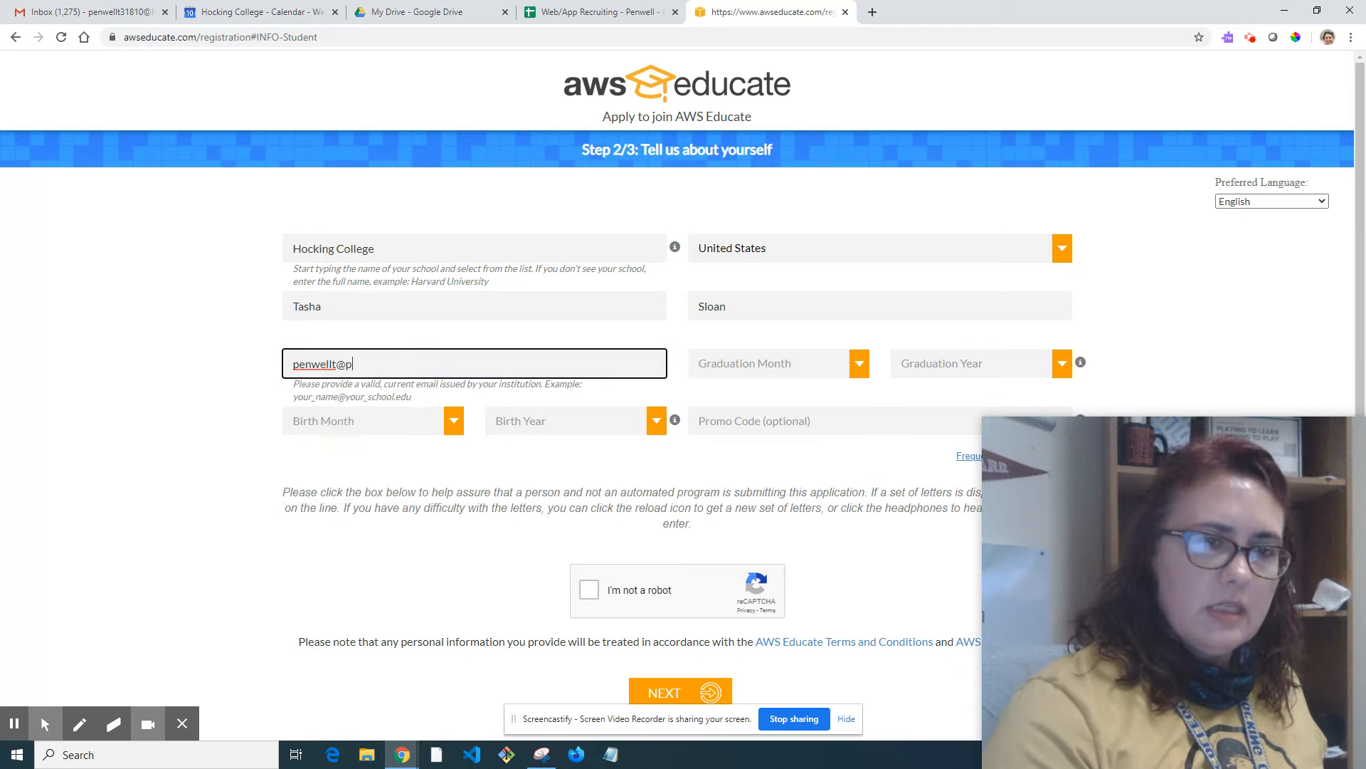
{"action": "type", "text": "hocking.edu"}
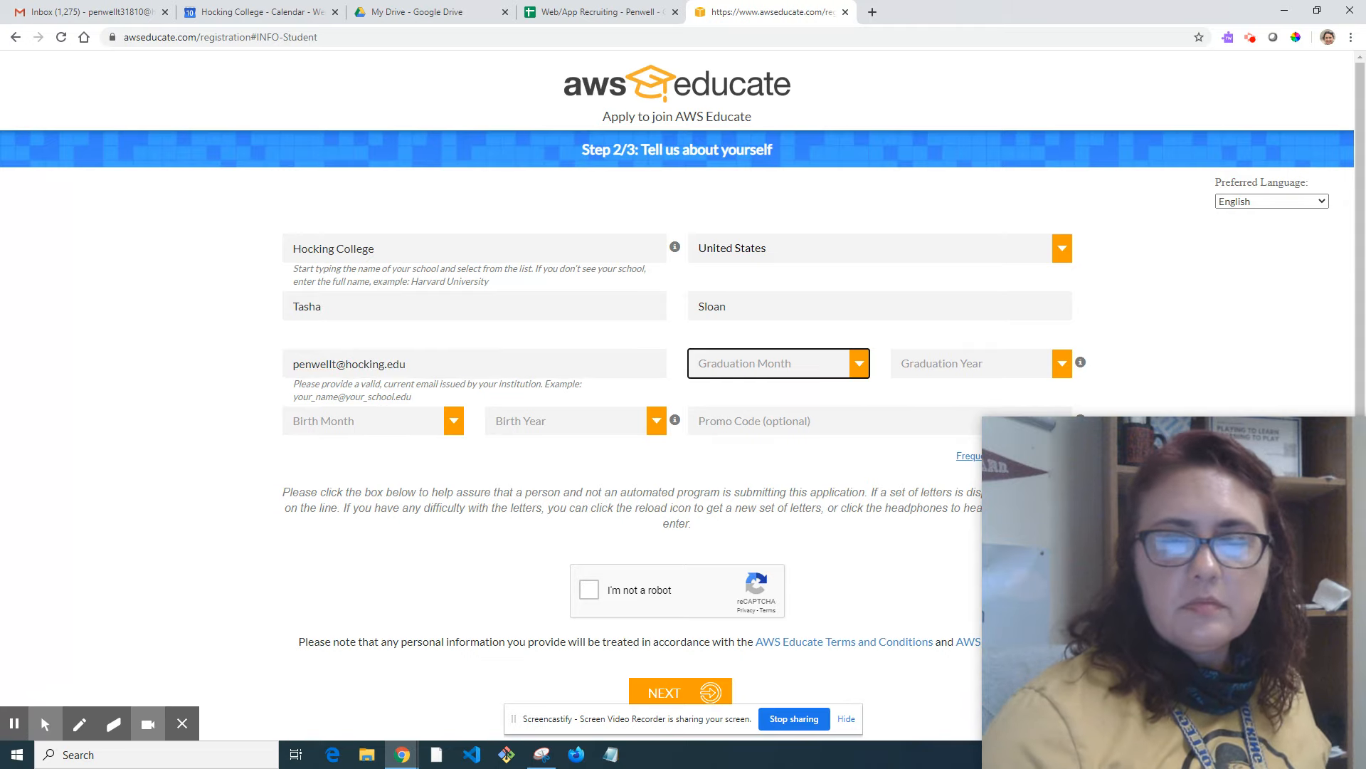
{"action": "mouse_move", "coordinate": [747, 374]}
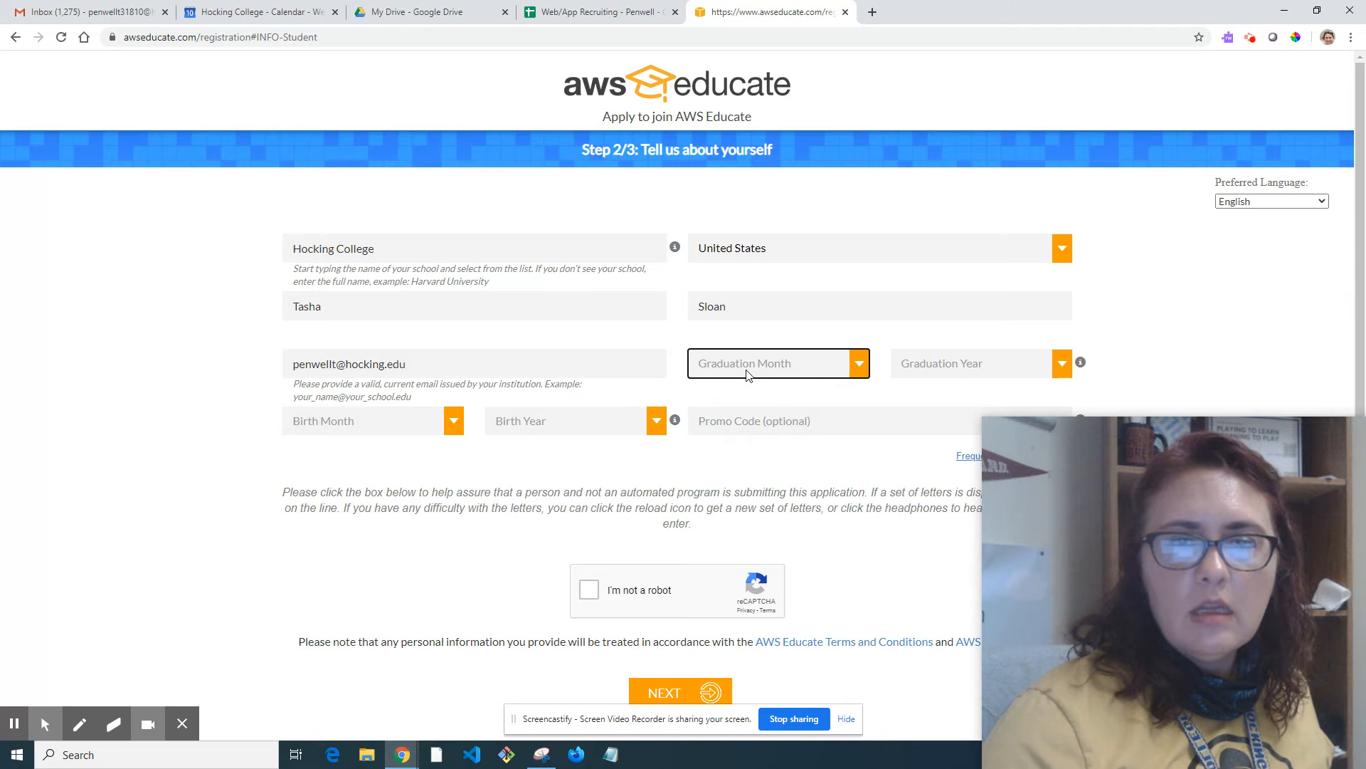
Set graduation to 05 2021 and birth month and year to 5 1999
{"action": "left_click", "coordinate": [776, 363]}
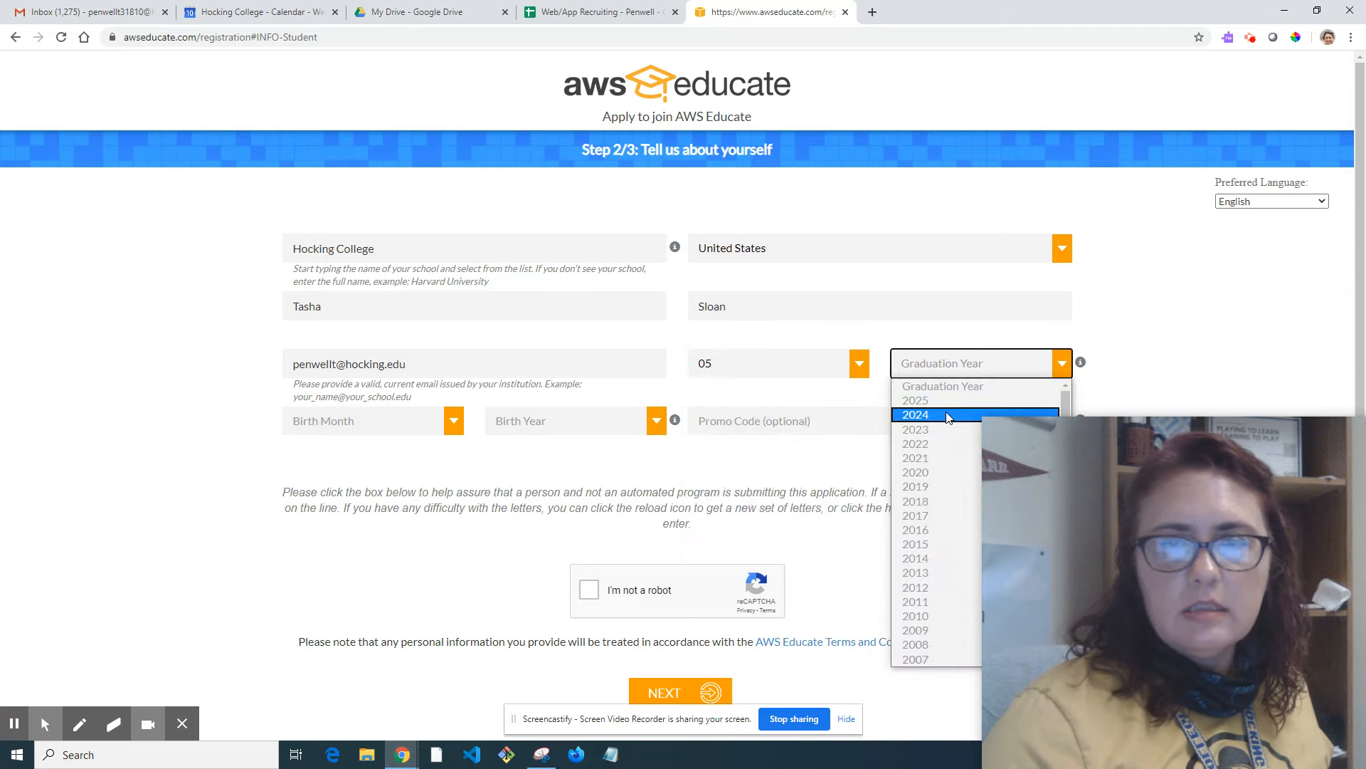
{"action": "left_click", "coordinate": [365, 420]}
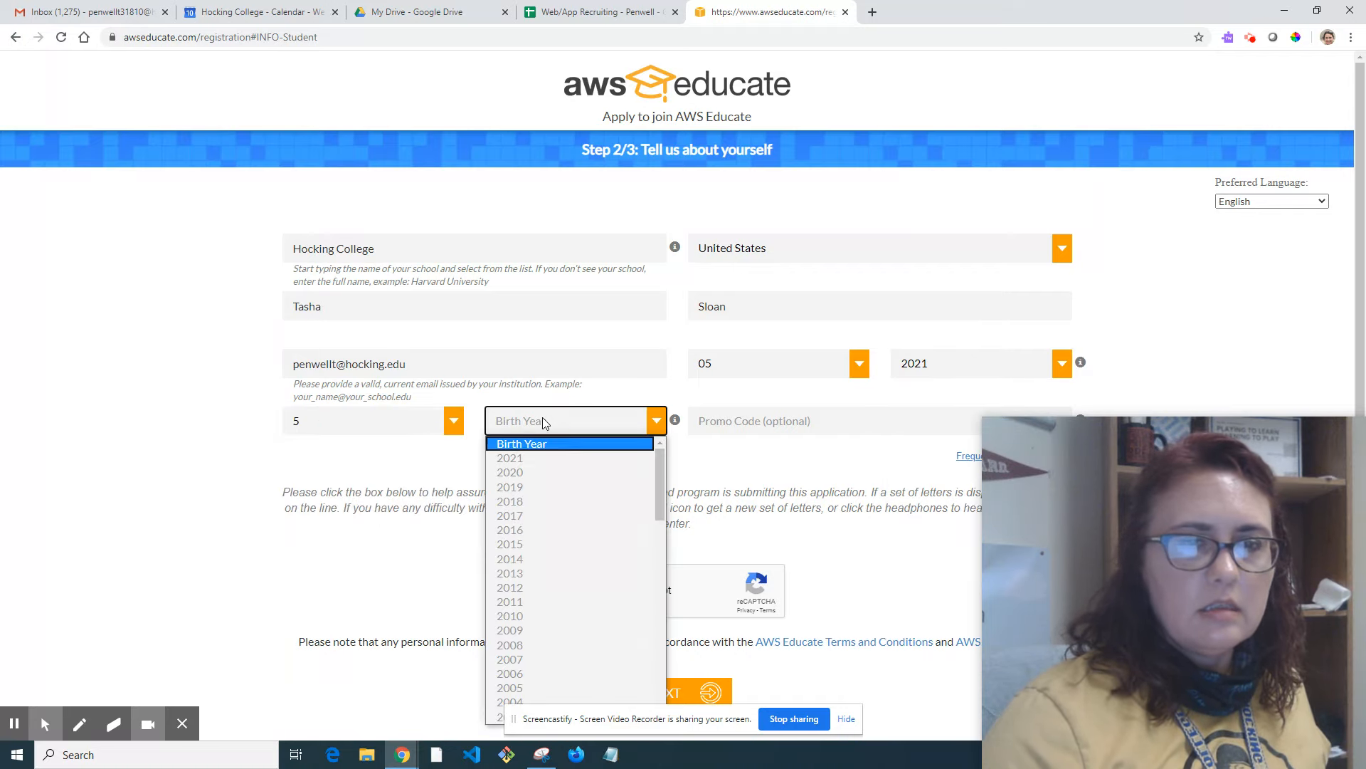
{"action": "scroll", "scroll_direction": "down", "scroll_amount": 3}
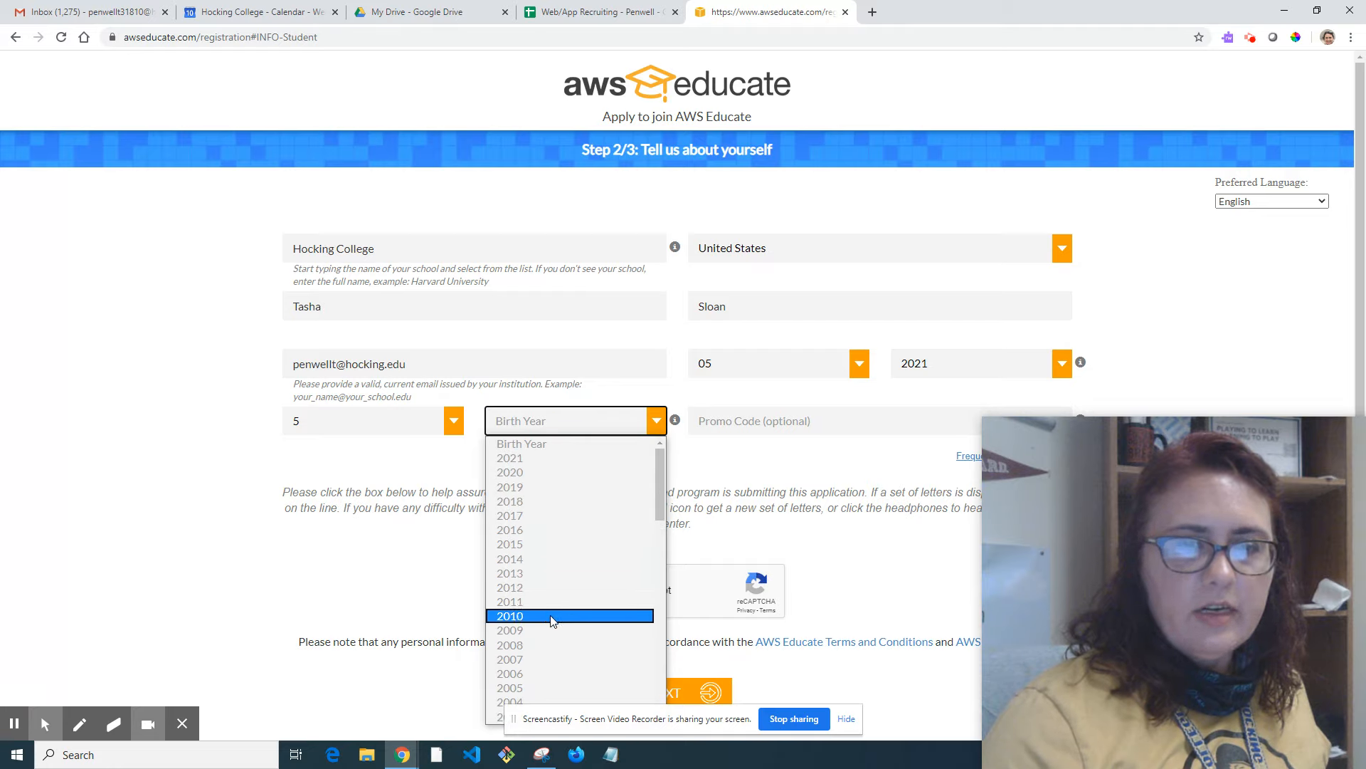
{"action": "mouse_move", "coordinate": [545, 487]}
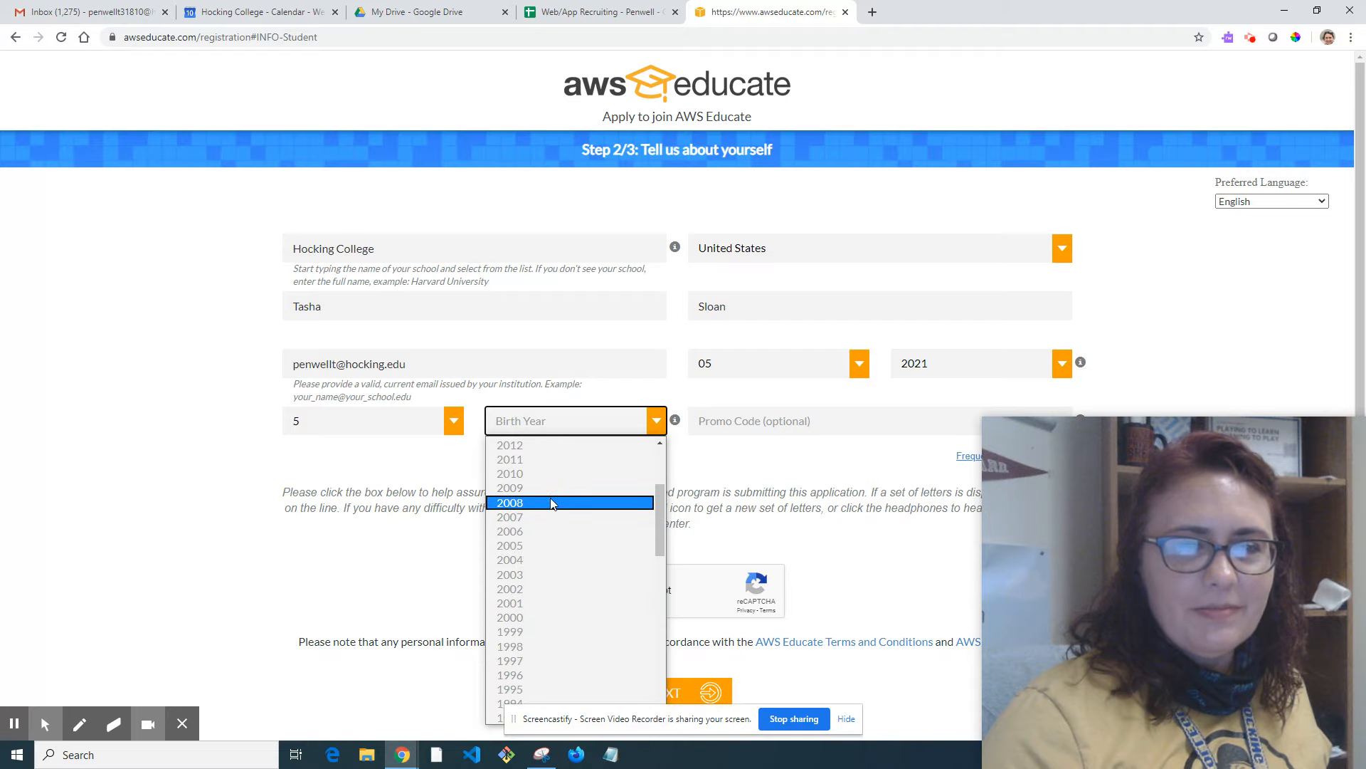
{"action": "left_click", "coordinate": [509, 630]}
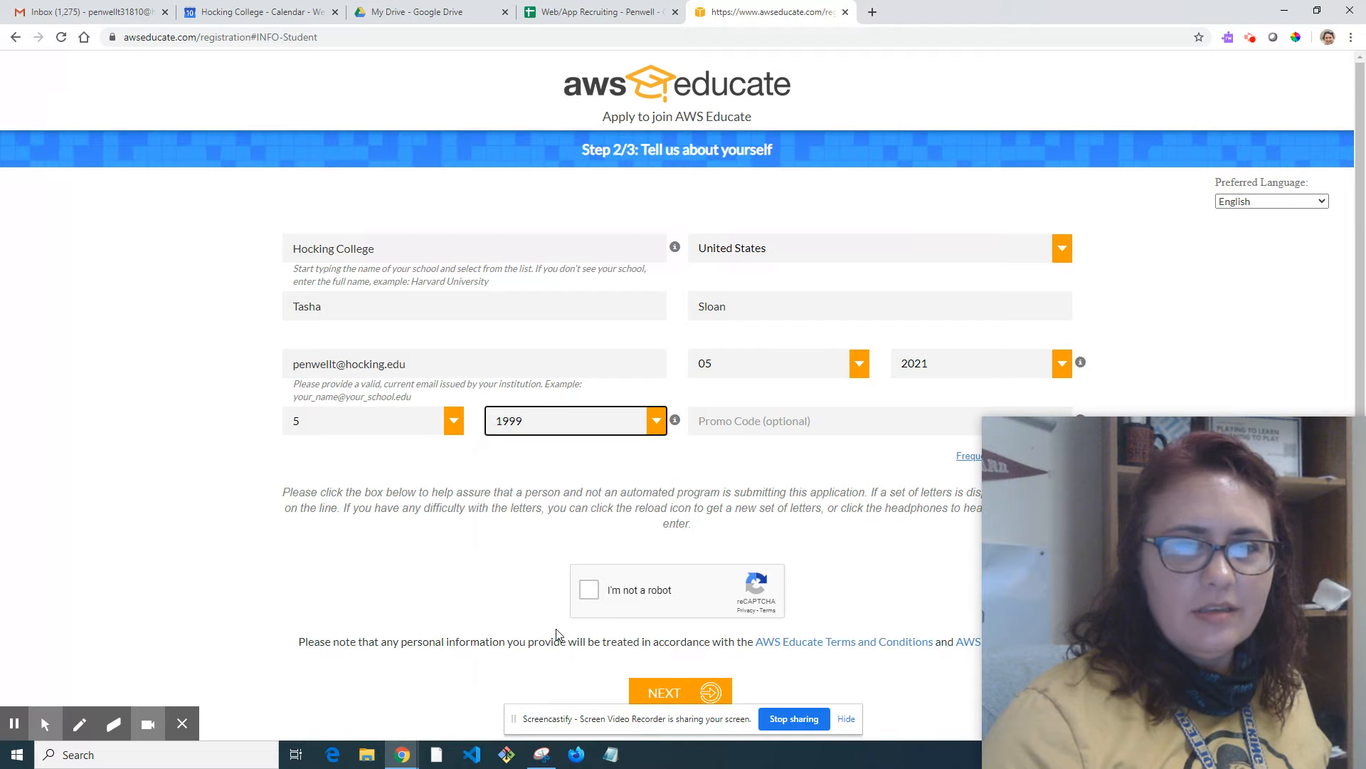
{"action": "left_click", "coordinate": [871, 420]}
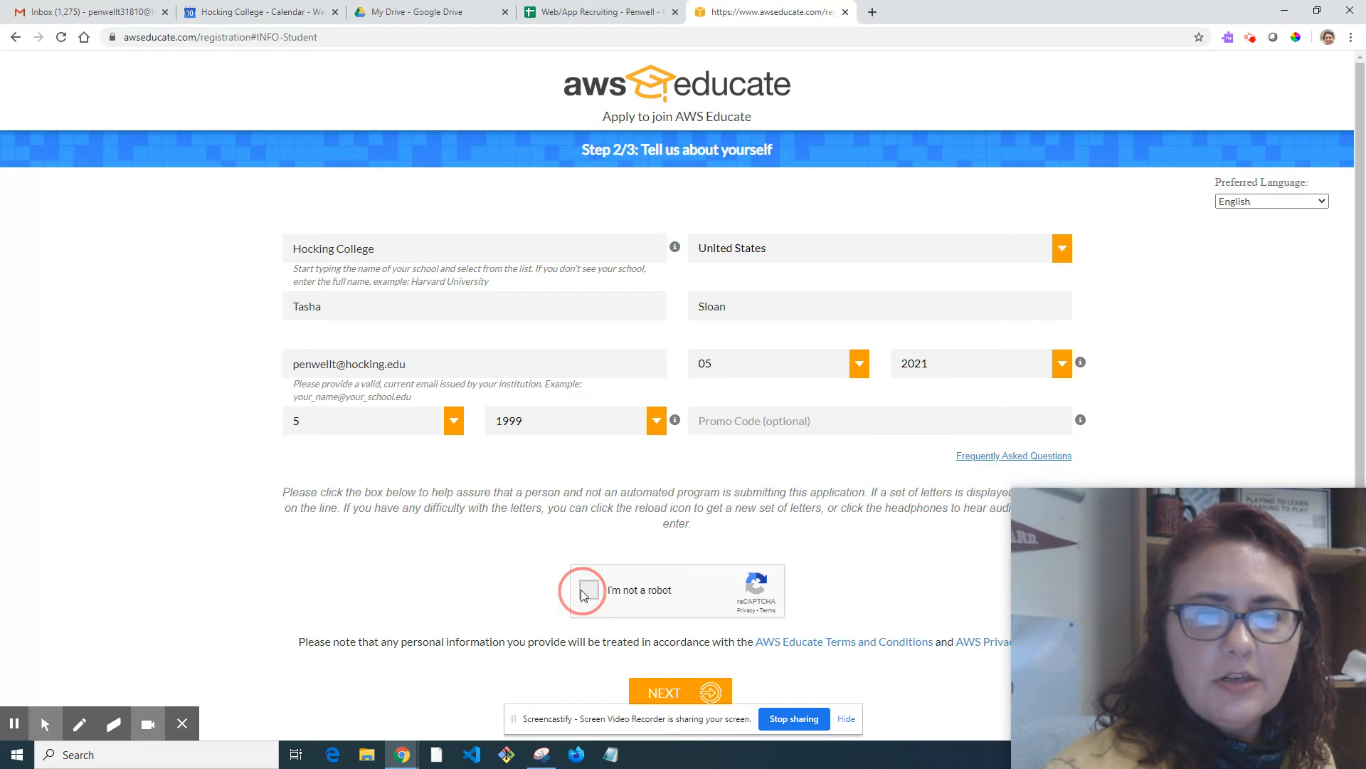
Confirm I'm not a robot and continue to the Terms & Conditions page
{"action": "left_click", "coordinate": [592, 589]}
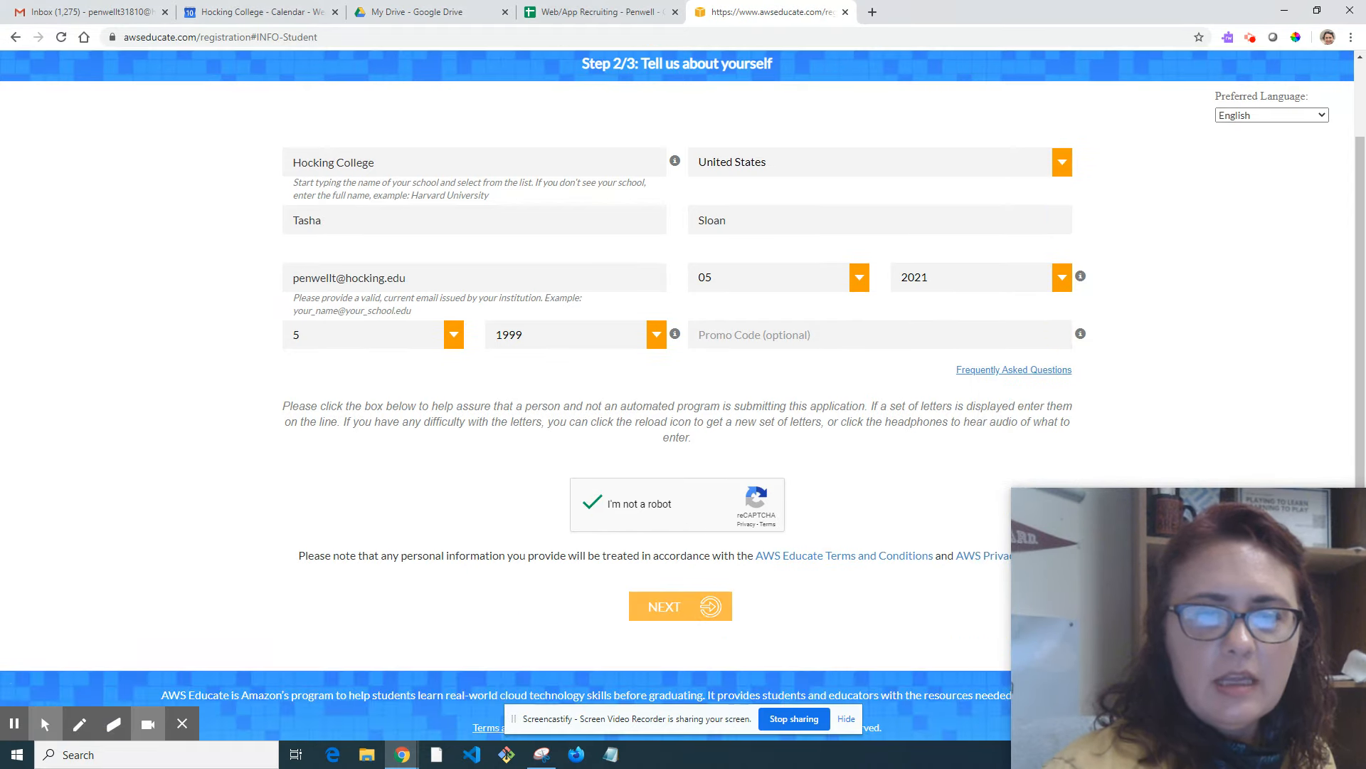
{"action": "left_click", "coordinate": [680, 606]}
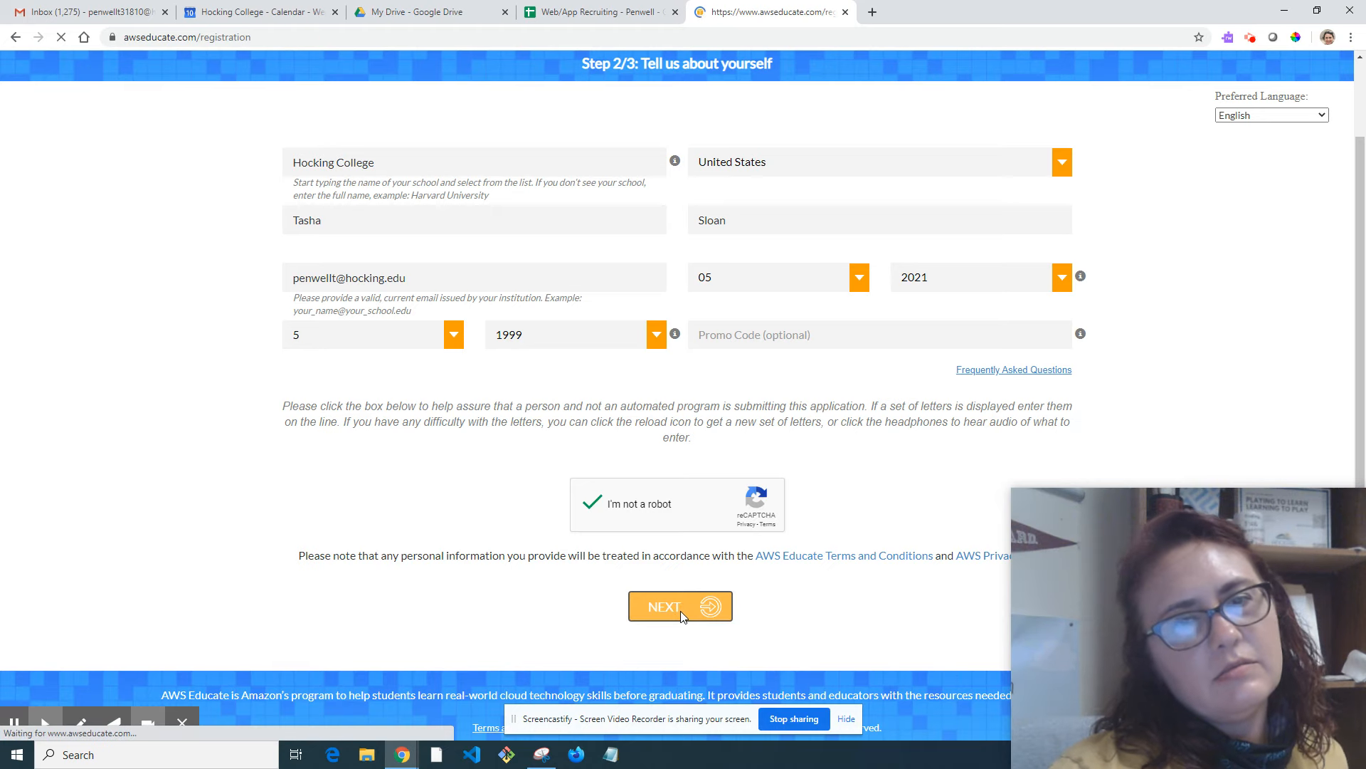
{"action": "left_click", "coordinate": [680, 606]}
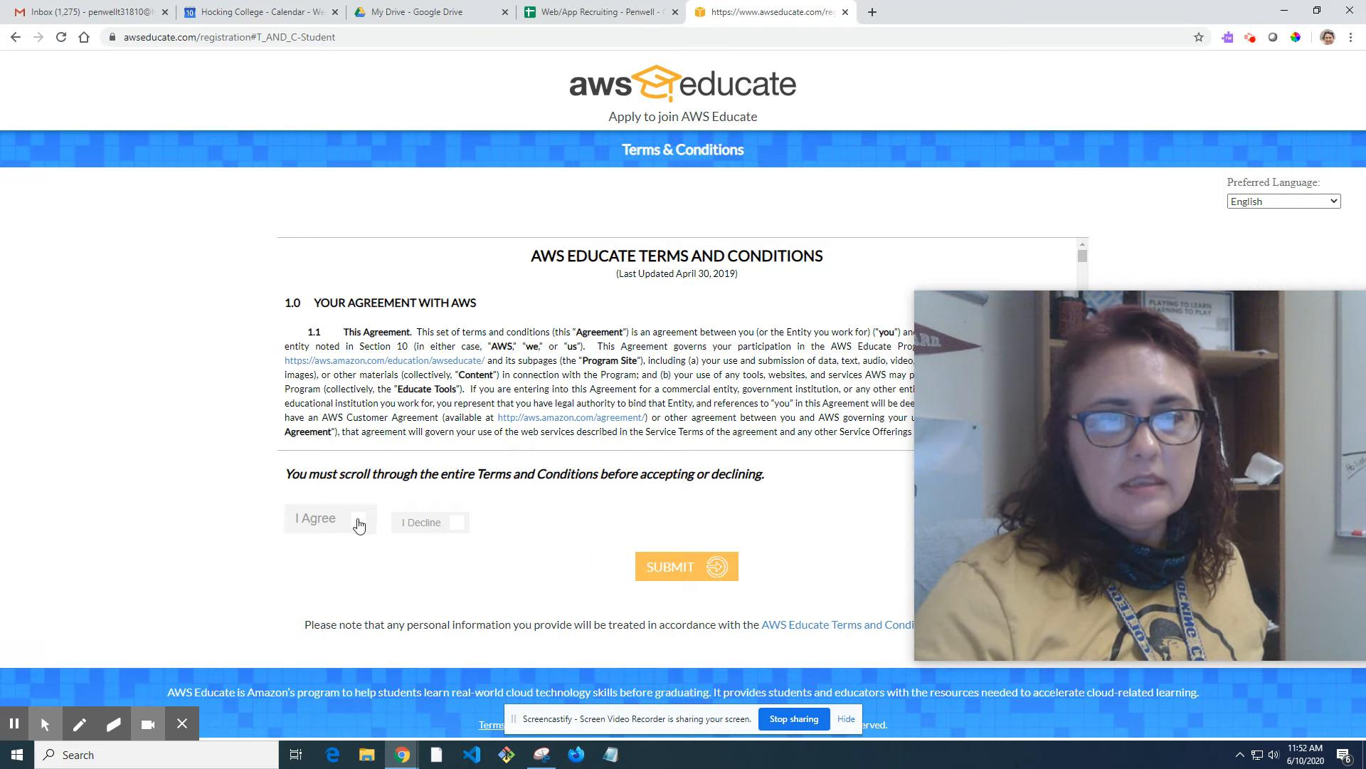
Scroll to the end of the terms, agree, and submit the application to reach the thank-you page
{"action": "scroll", "scroll_direction": "down", "scroll_amount": 3}
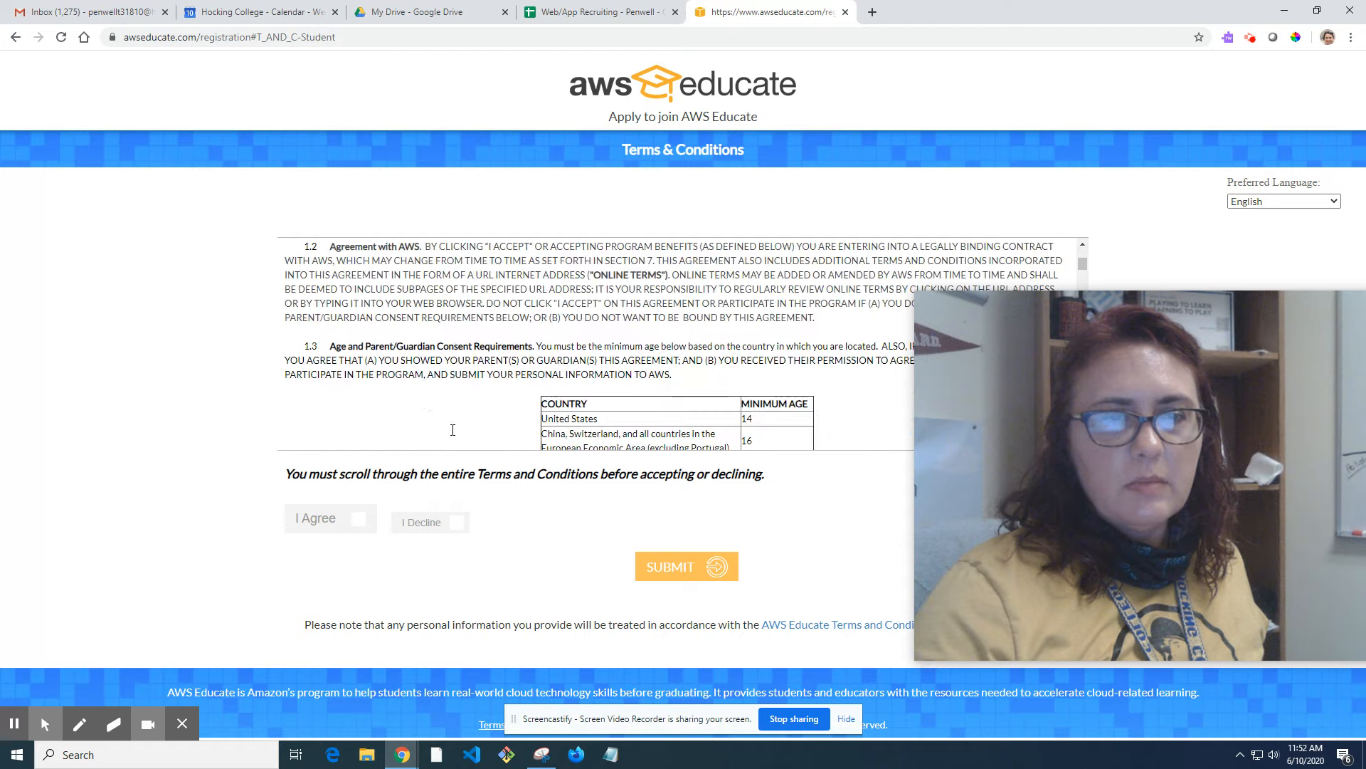
{"action": "scroll", "scroll_direction": "down", "scroll_amount": 3}
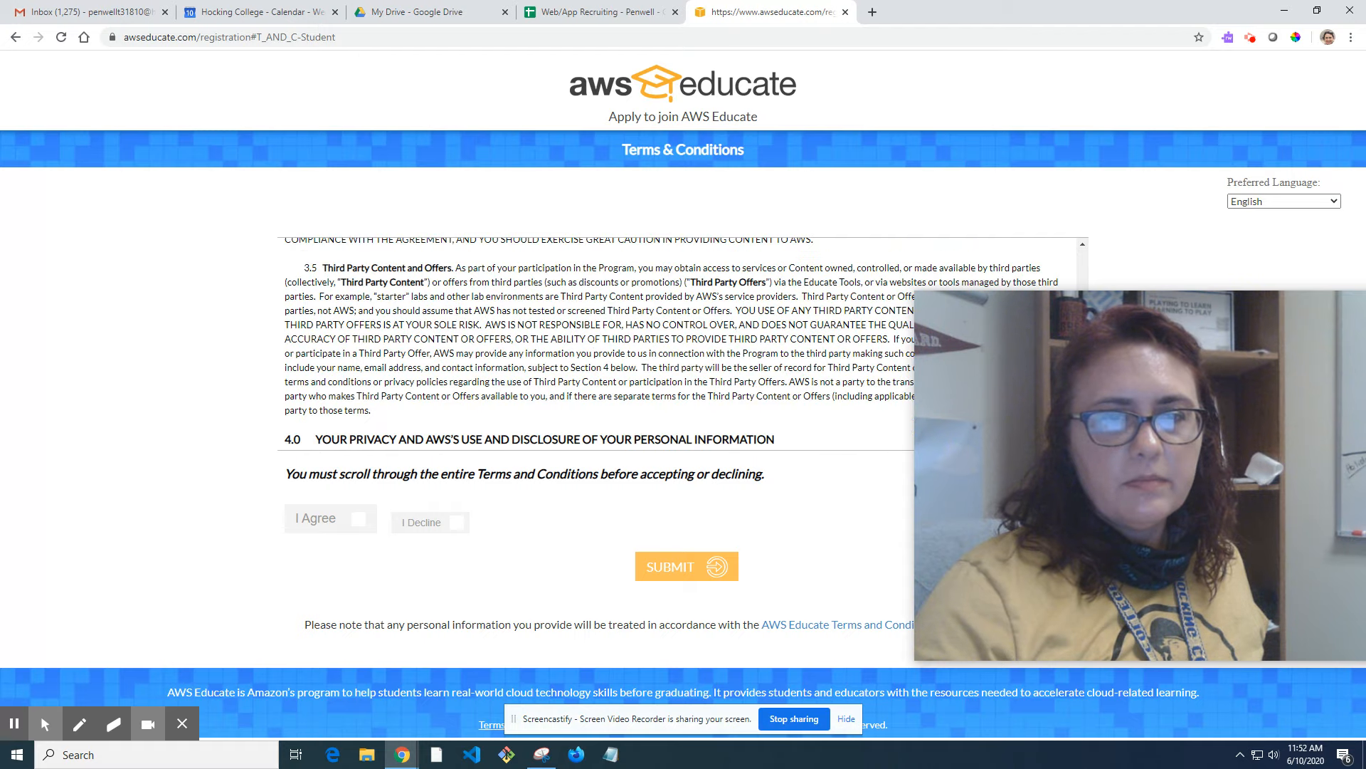
{"action": "scroll", "scroll_direction": "down", "scroll_amount": 3}
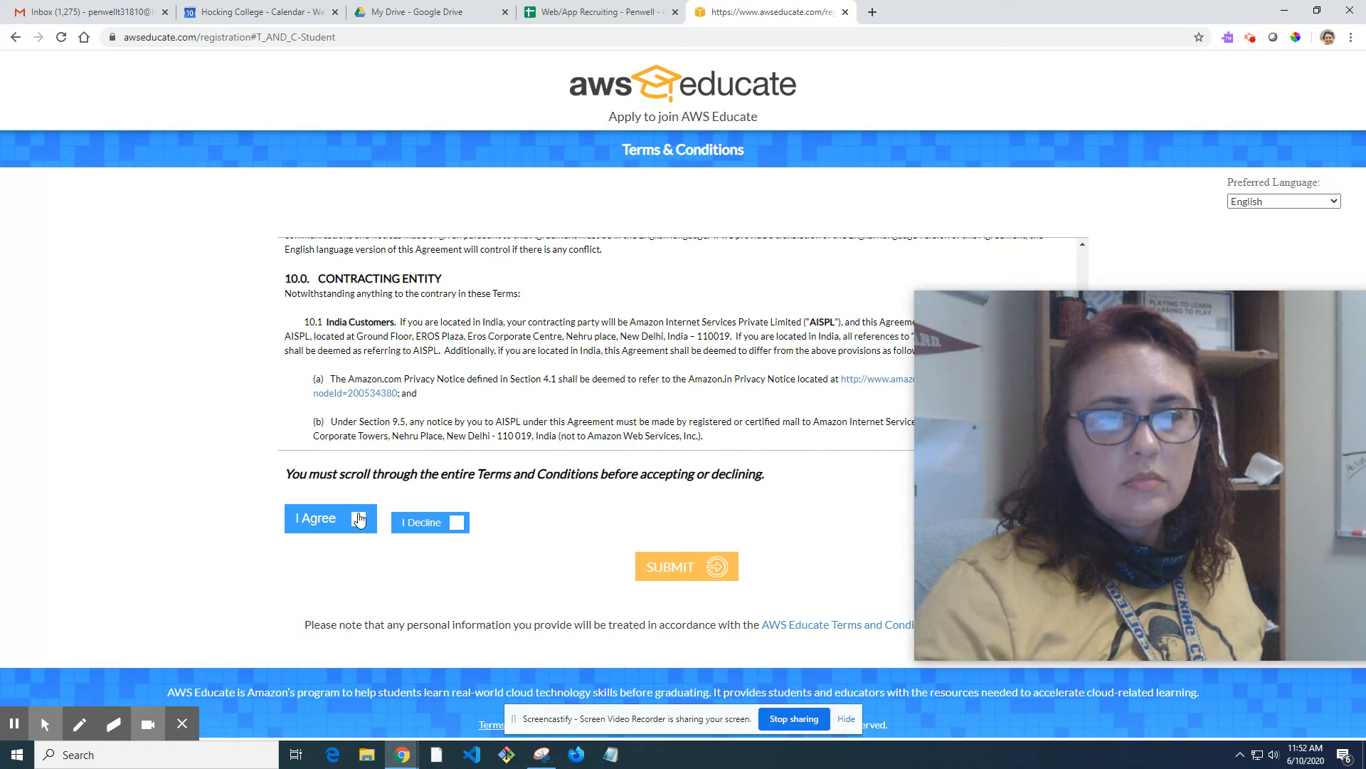
{"action": "left_click", "coordinate": [357, 521]}
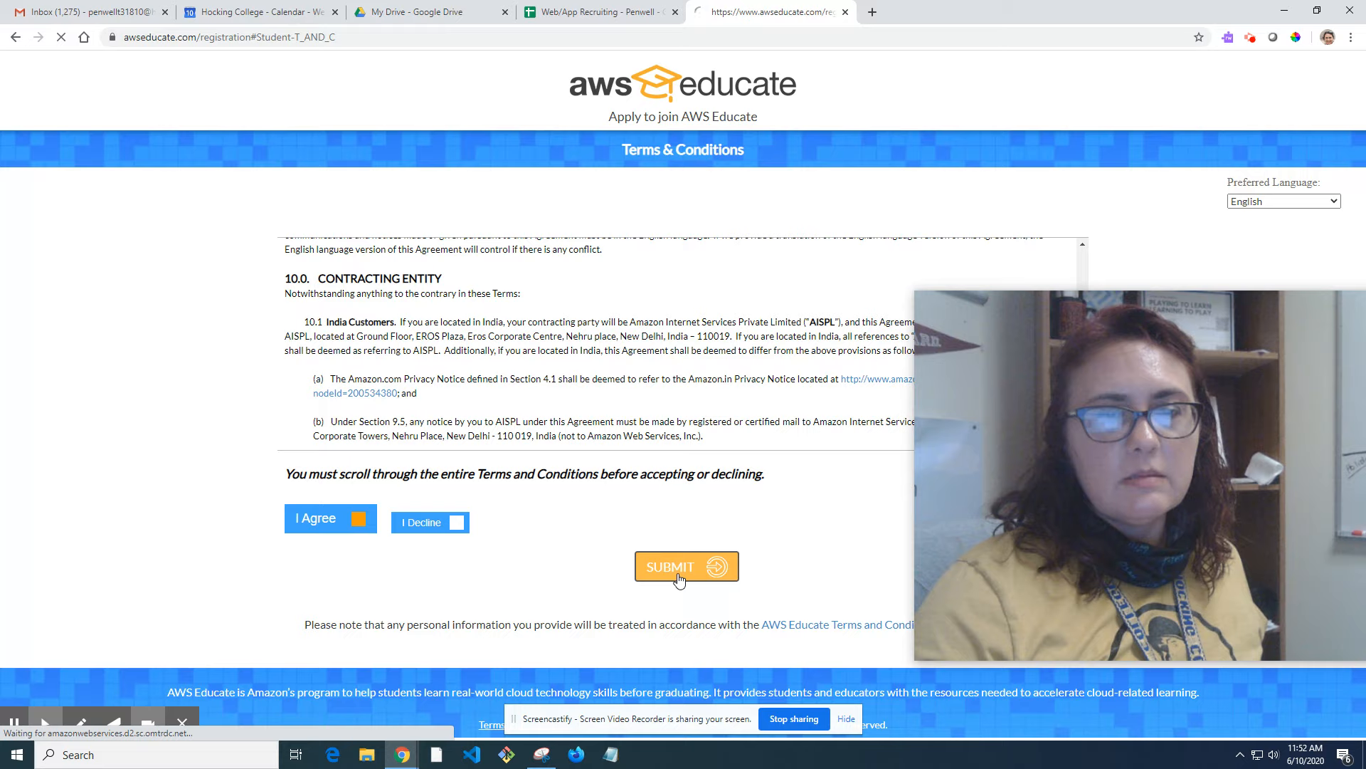
{"action": "left_click", "coordinate": [686, 567]}
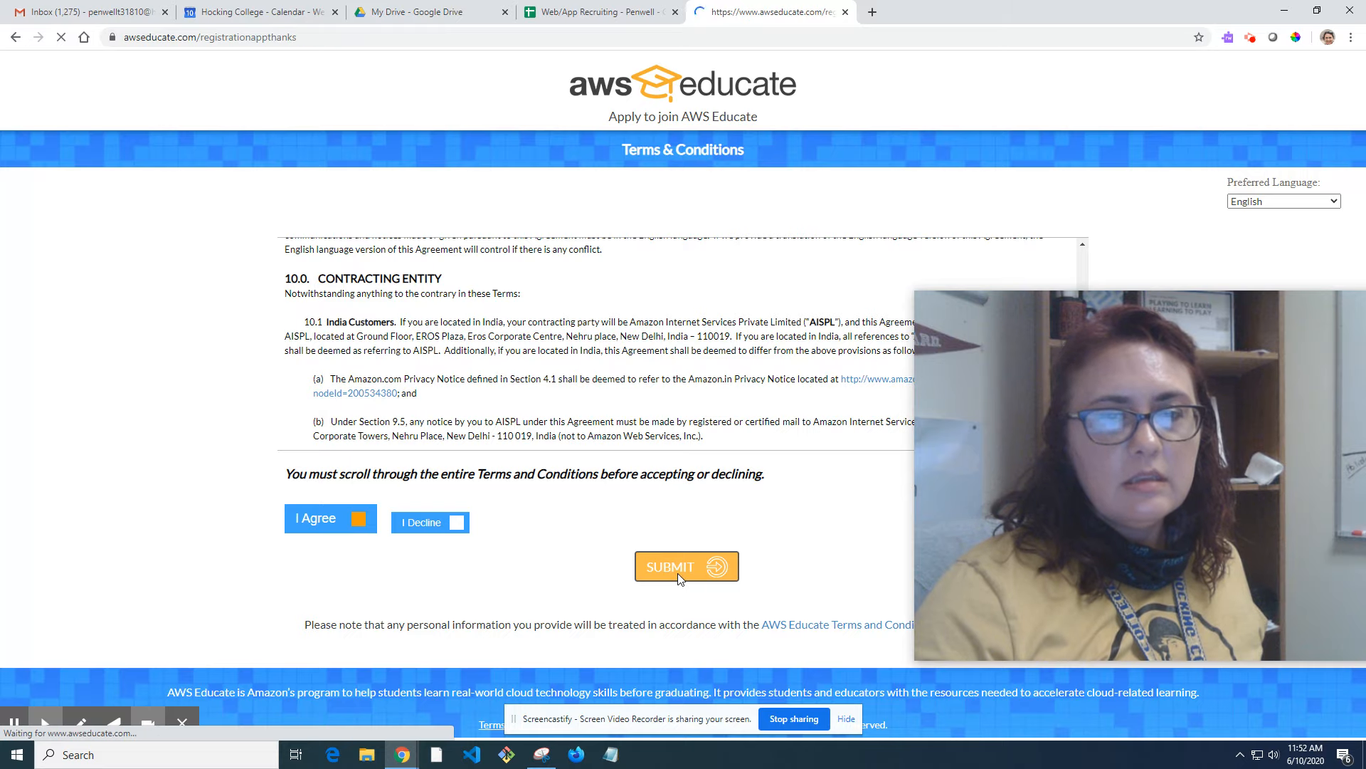
{"action": "left_click", "coordinate": [686, 566]}
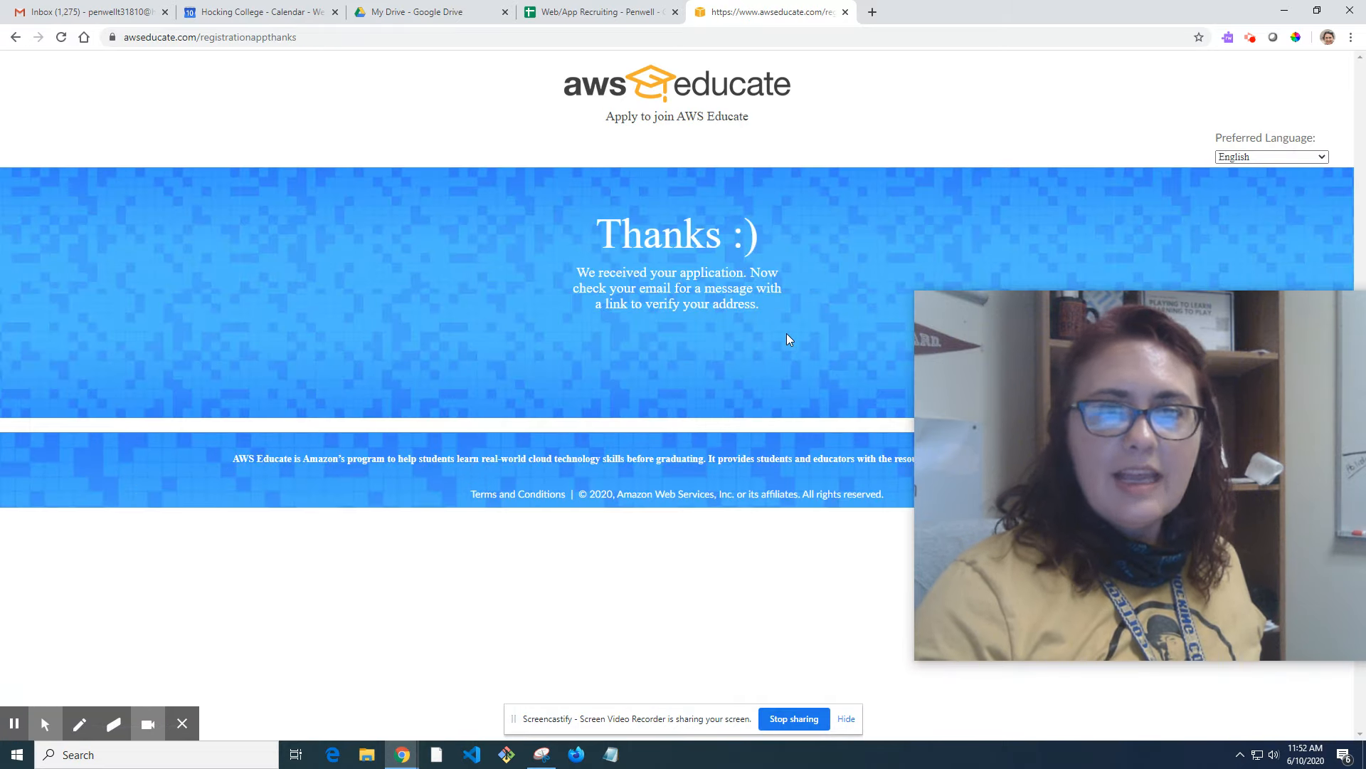